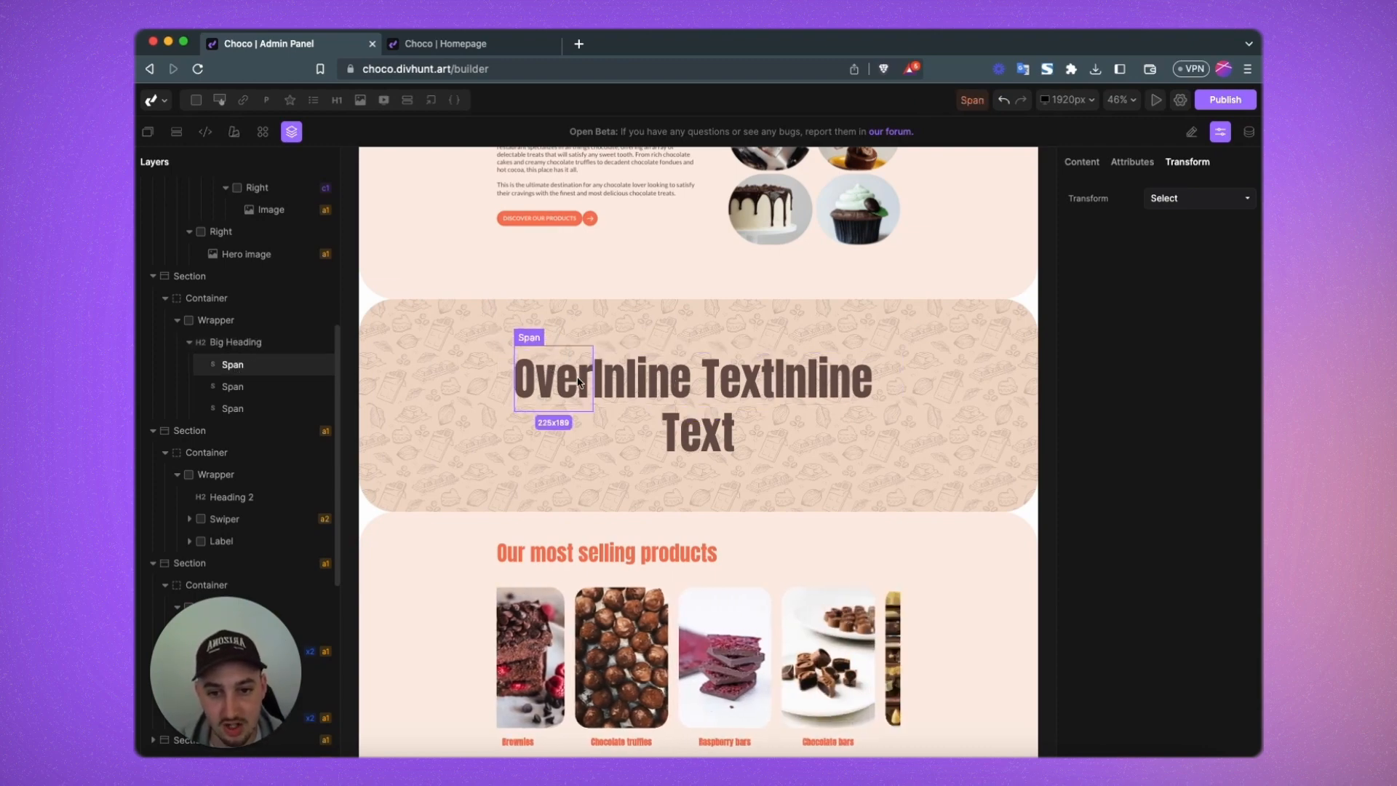
# - Enter 2000000 and chocolates as the heading span contents and set the number span to display block
pyautogui.click(231, 385)
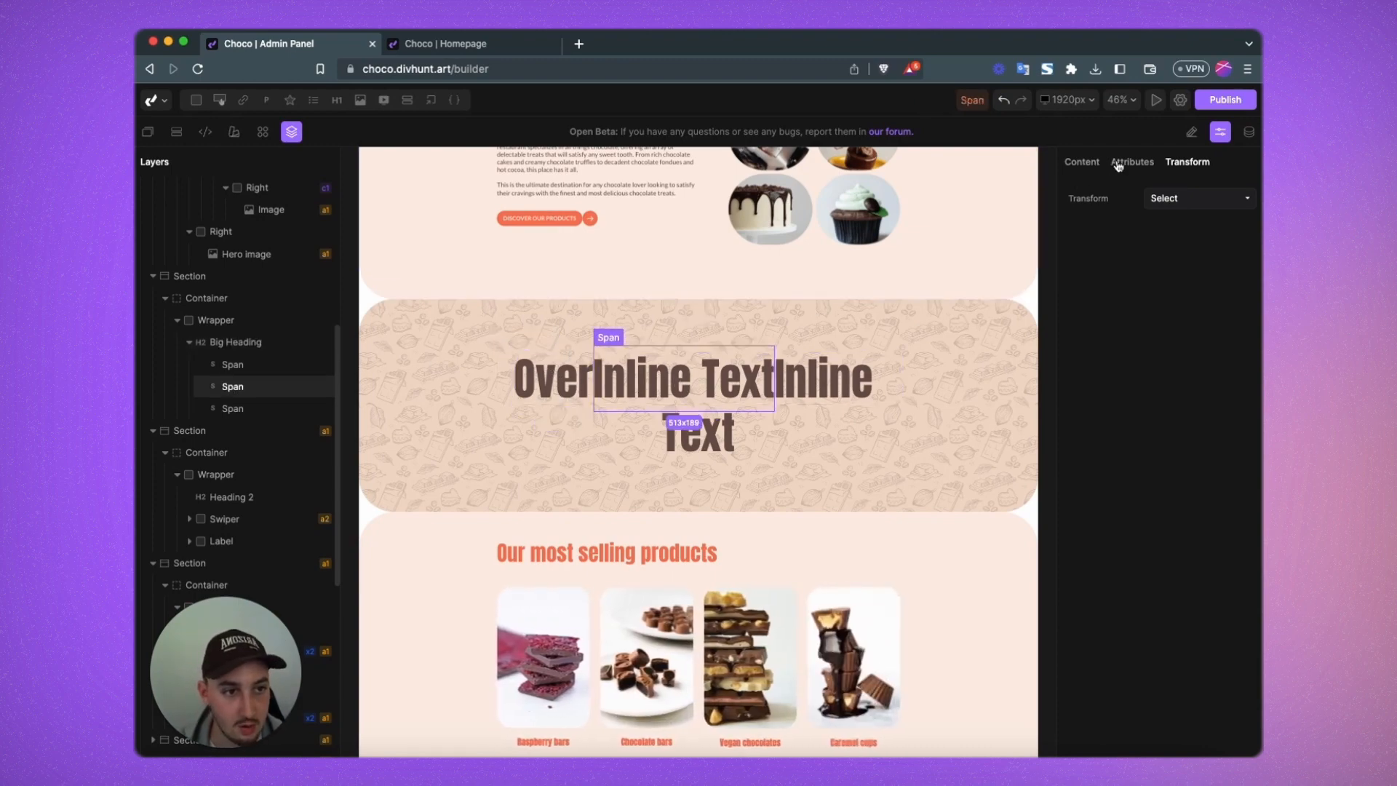
pyautogui.click(1080, 161)
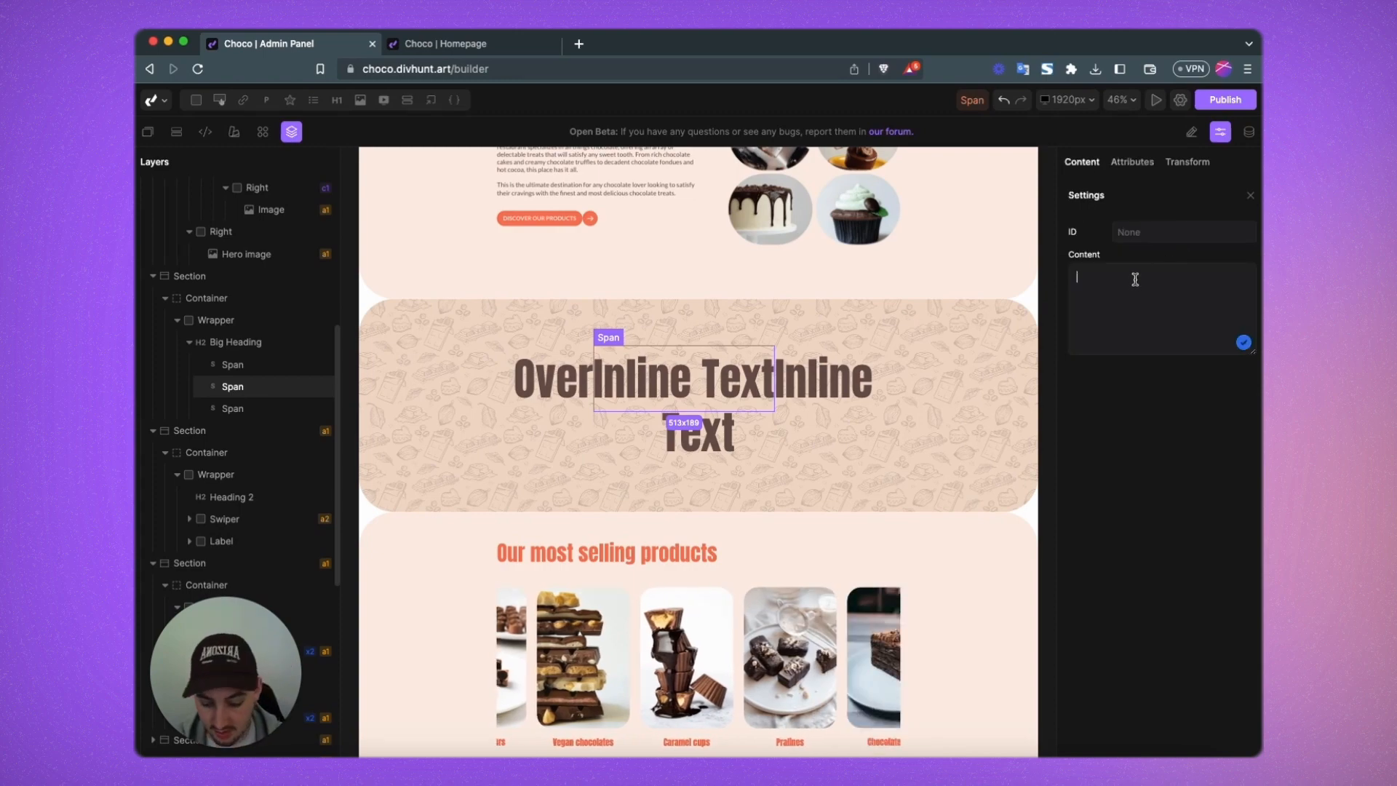
pyautogui.write('2000000')
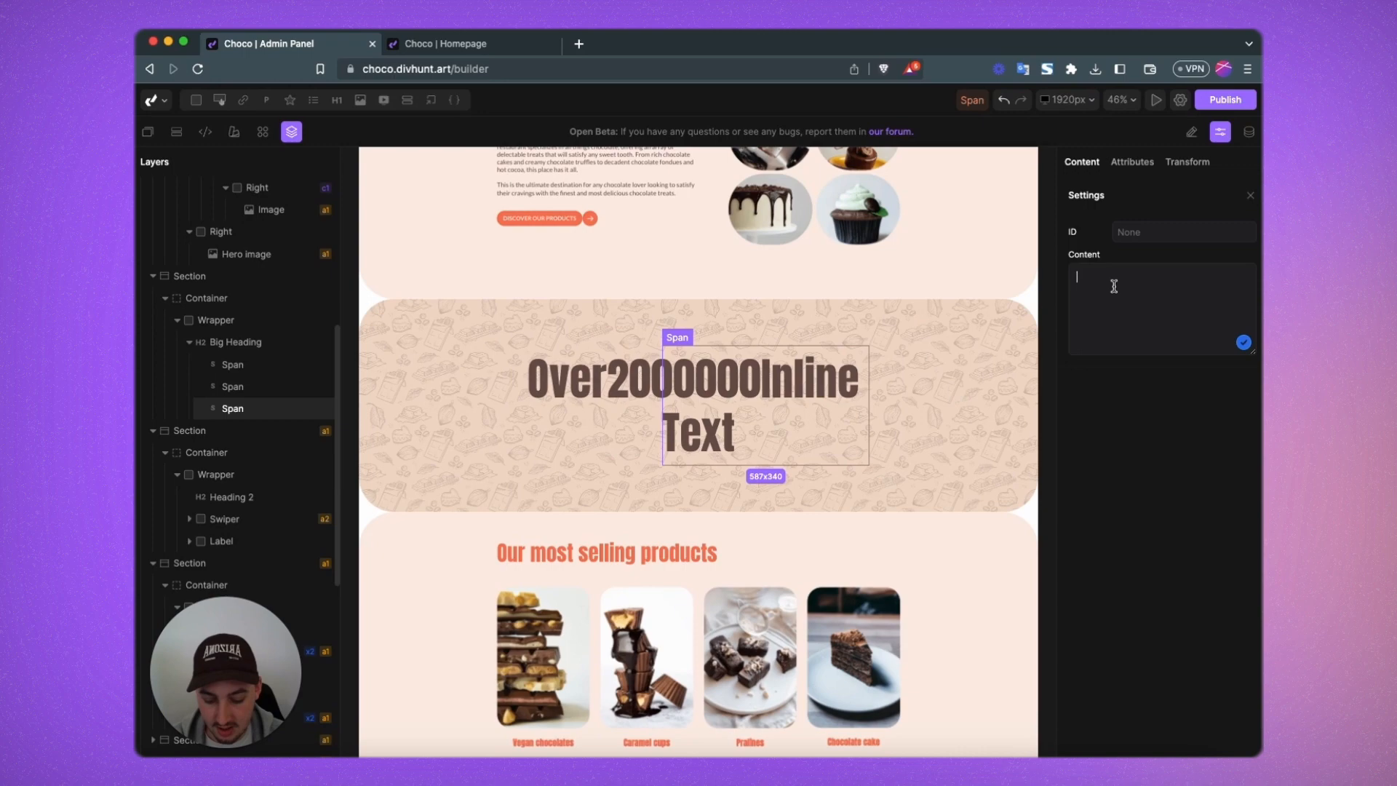
pyautogui.write('chocolates')
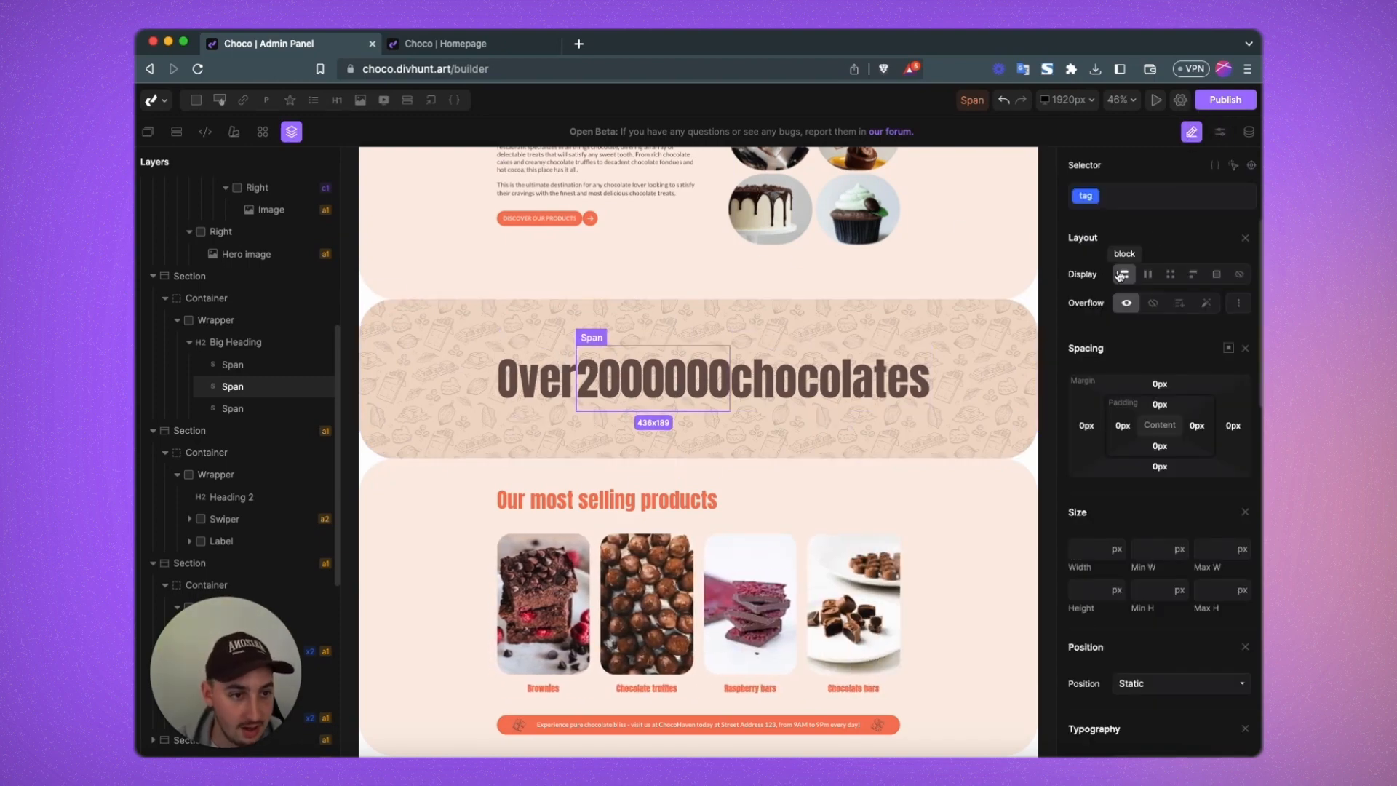
pyautogui.click(1123, 274)
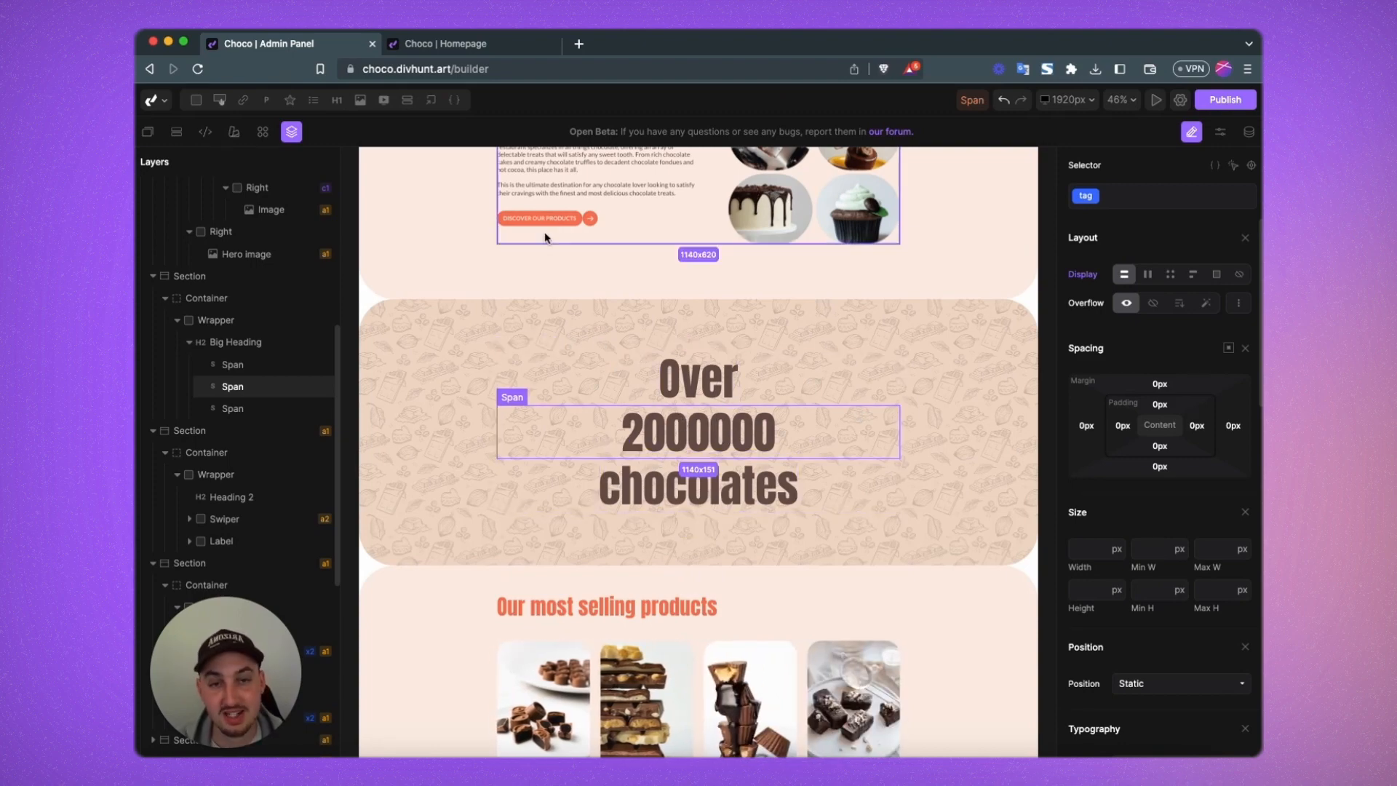
pyautogui.click(1179, 98)
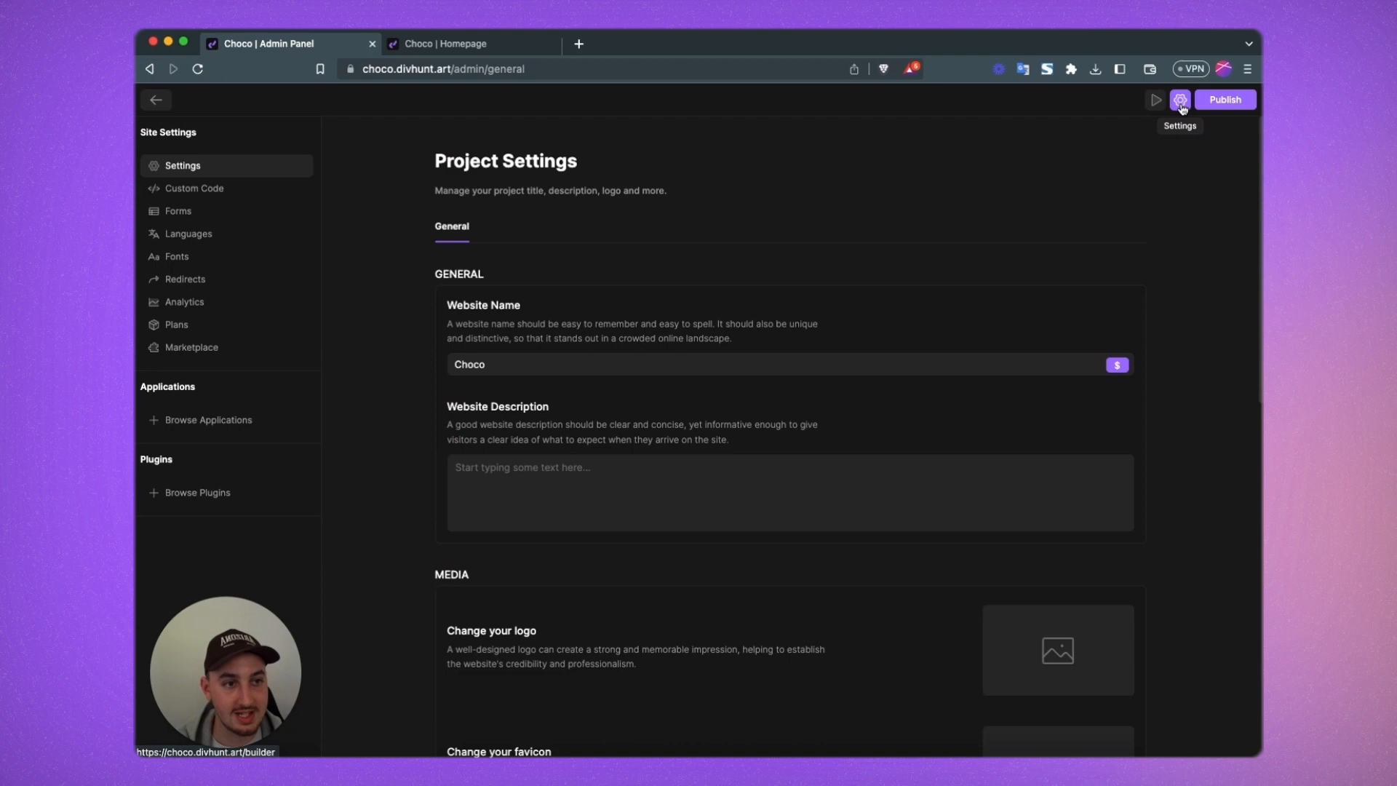
# - Install CountUp.Js from Browse Plugins and return to the homepage builder
pyautogui.click(197, 492)
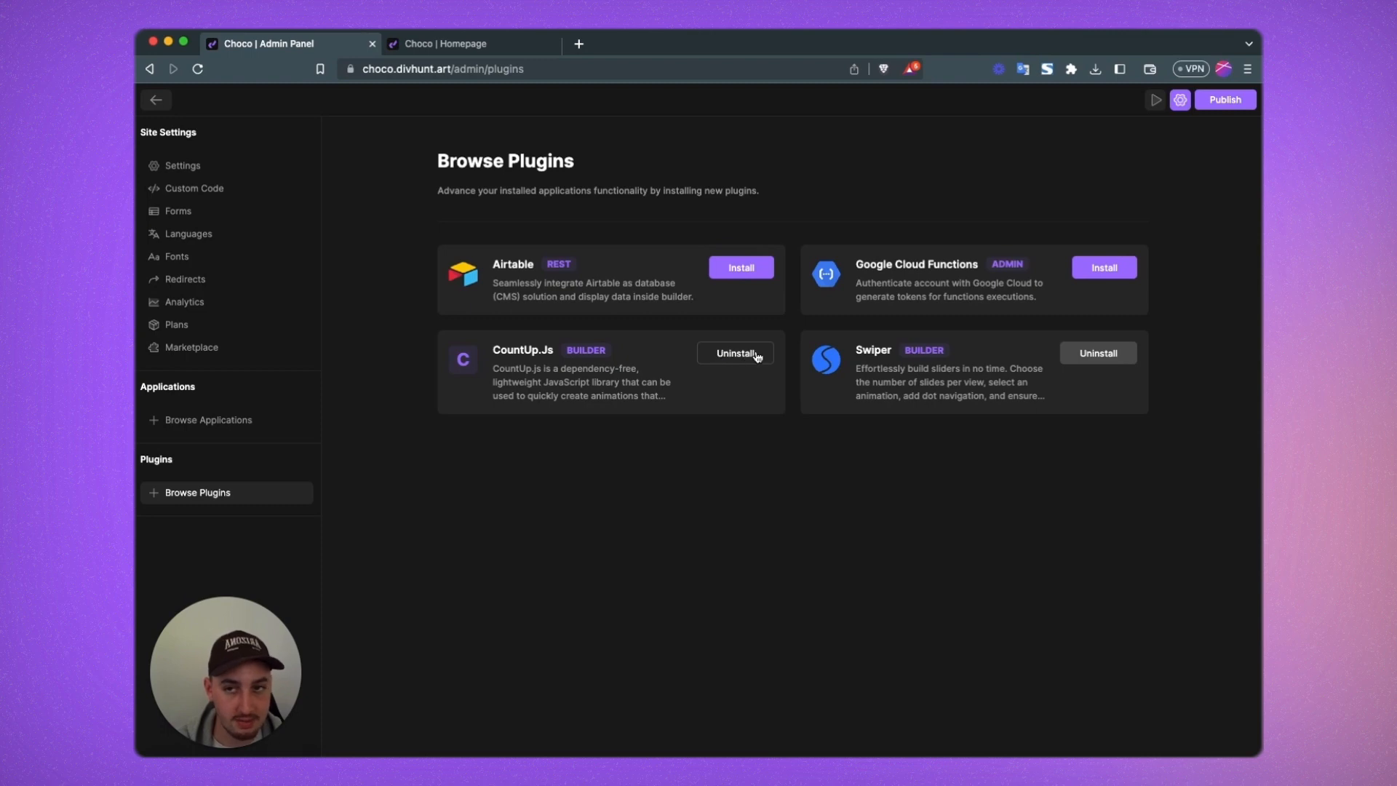
pyautogui.click(155, 99)
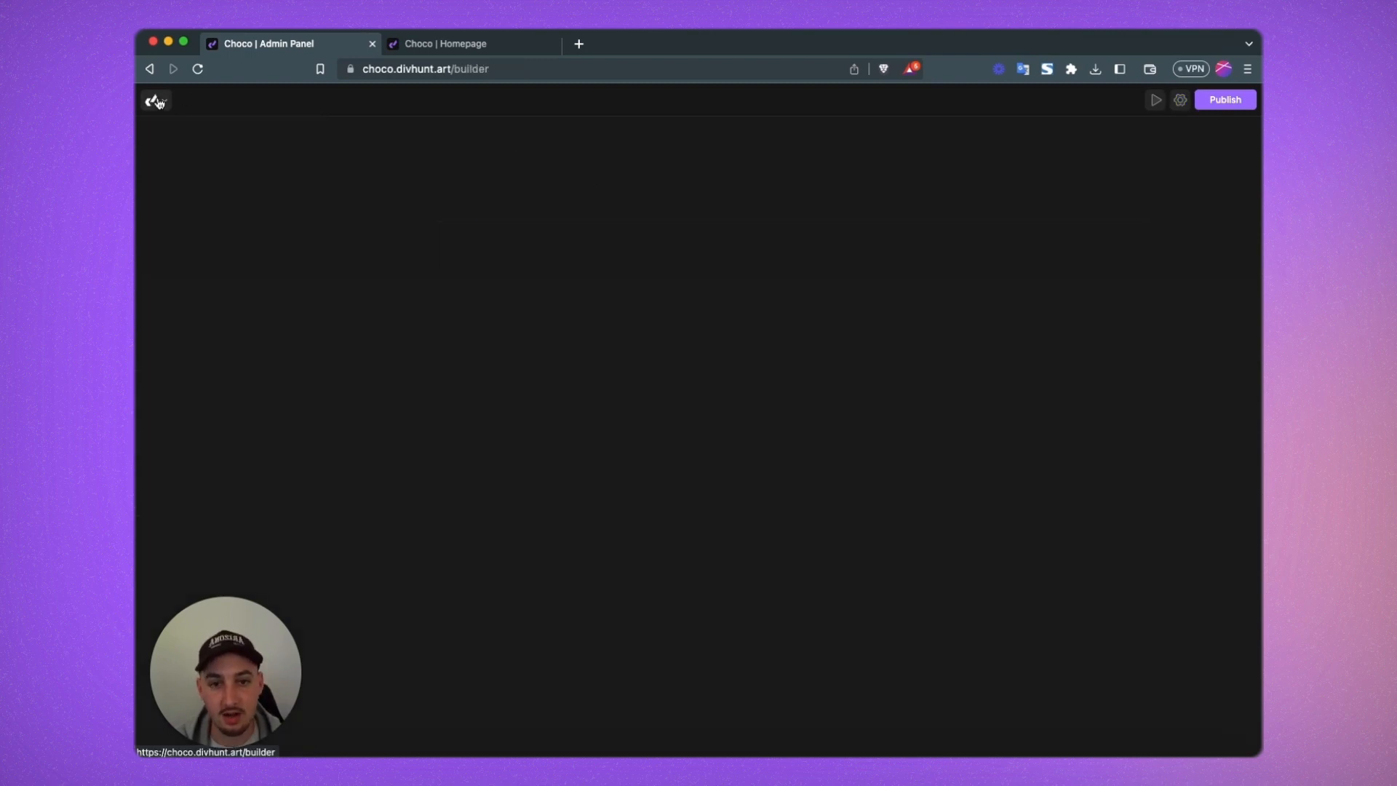
pyautogui.click(155, 100)
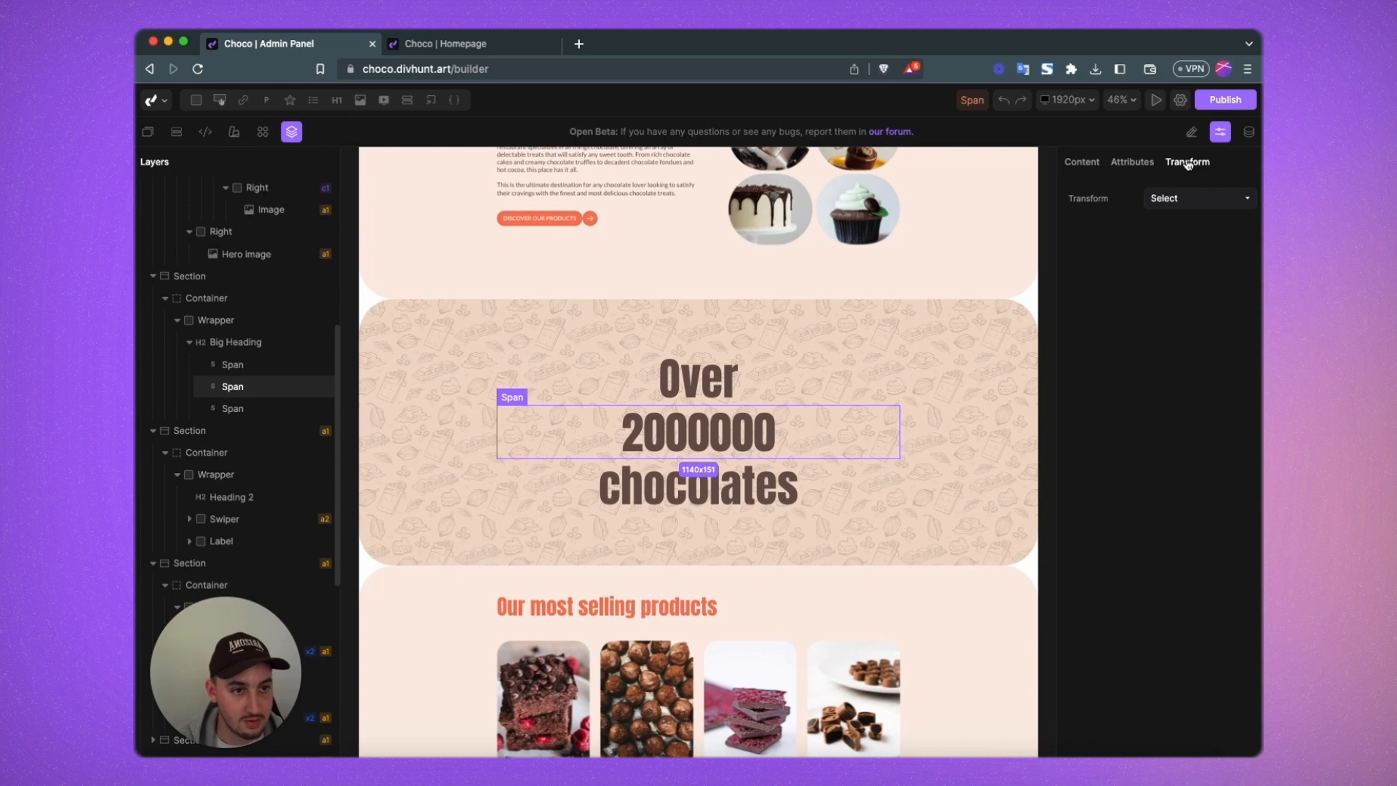
# - Apply a CountUp transform to the number line with a duration of 4
pyautogui.click(1198, 198)
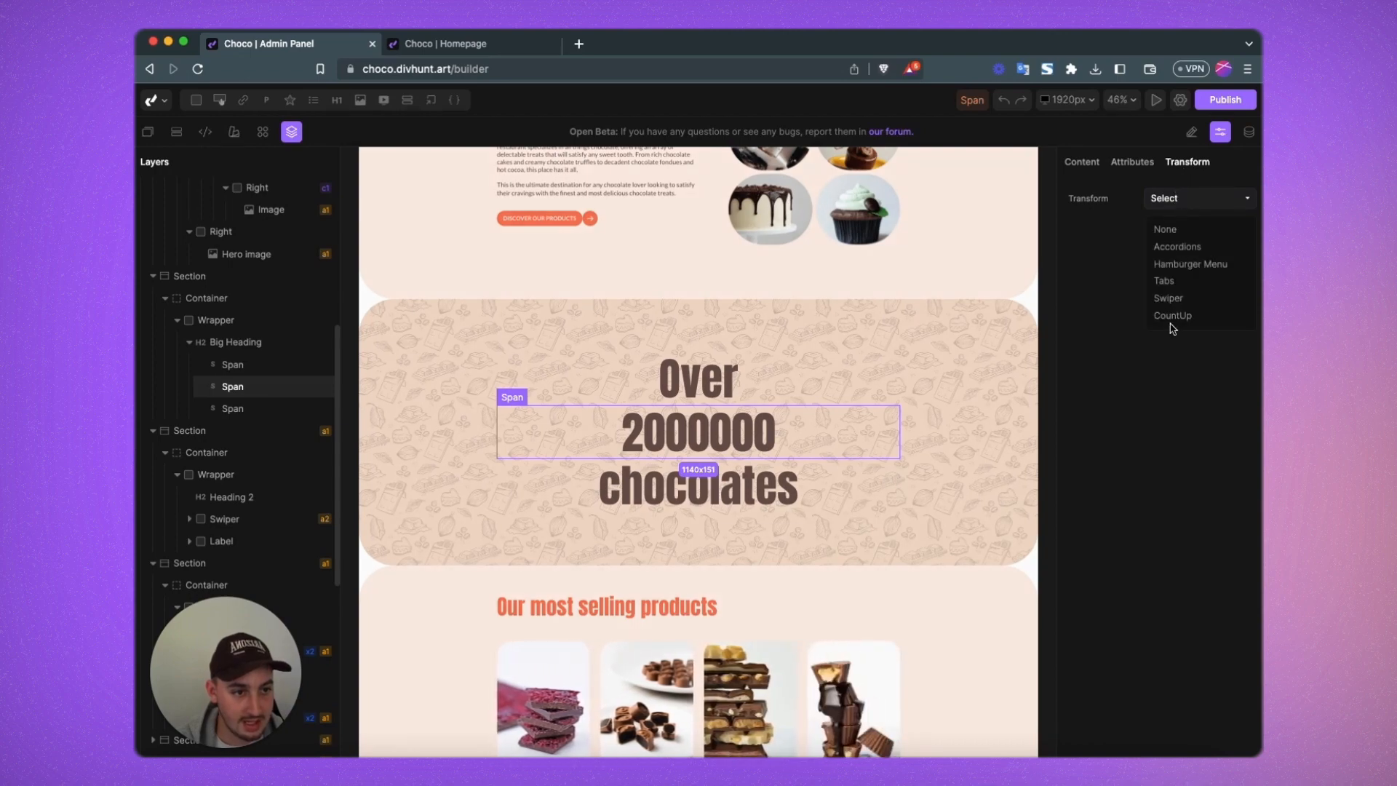
pyautogui.click(1172, 315)
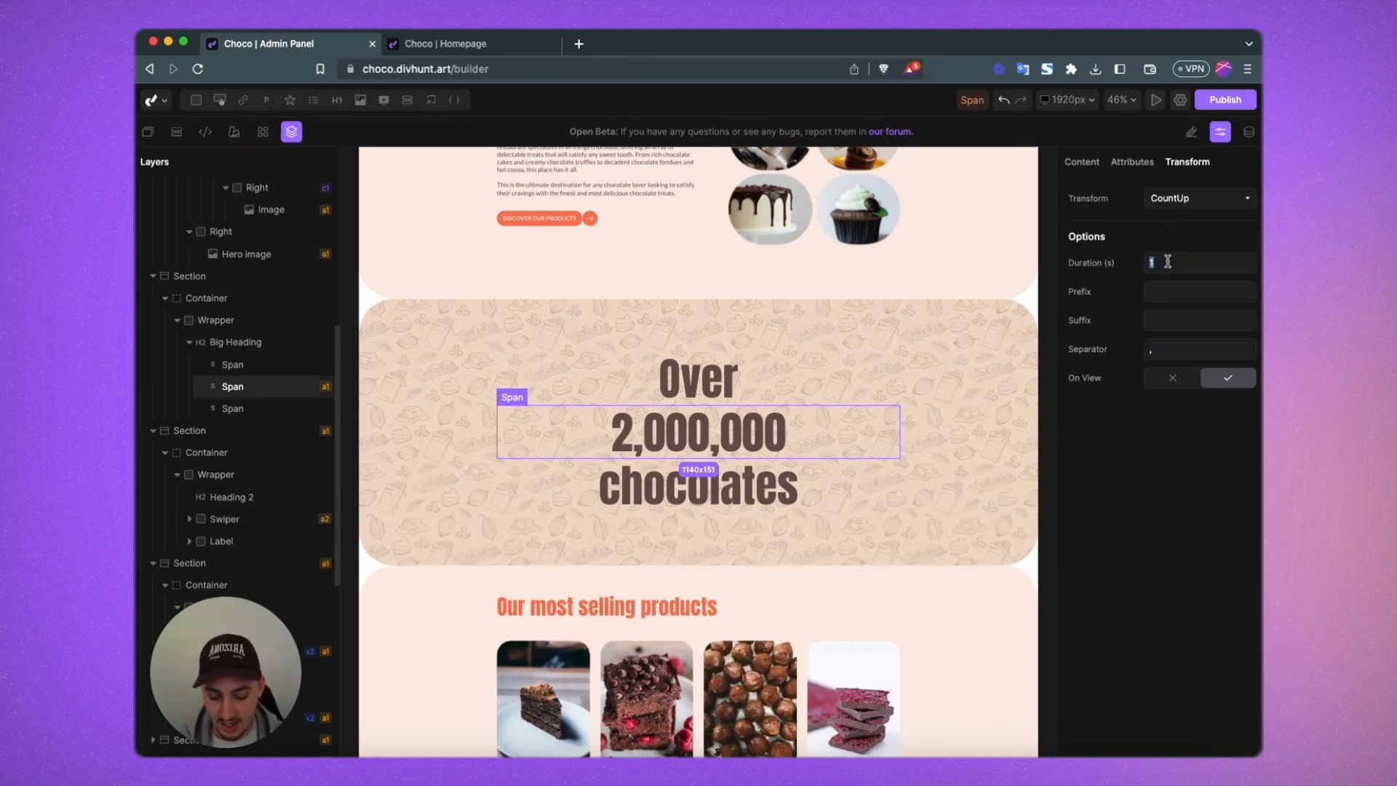
pyautogui.write('4')
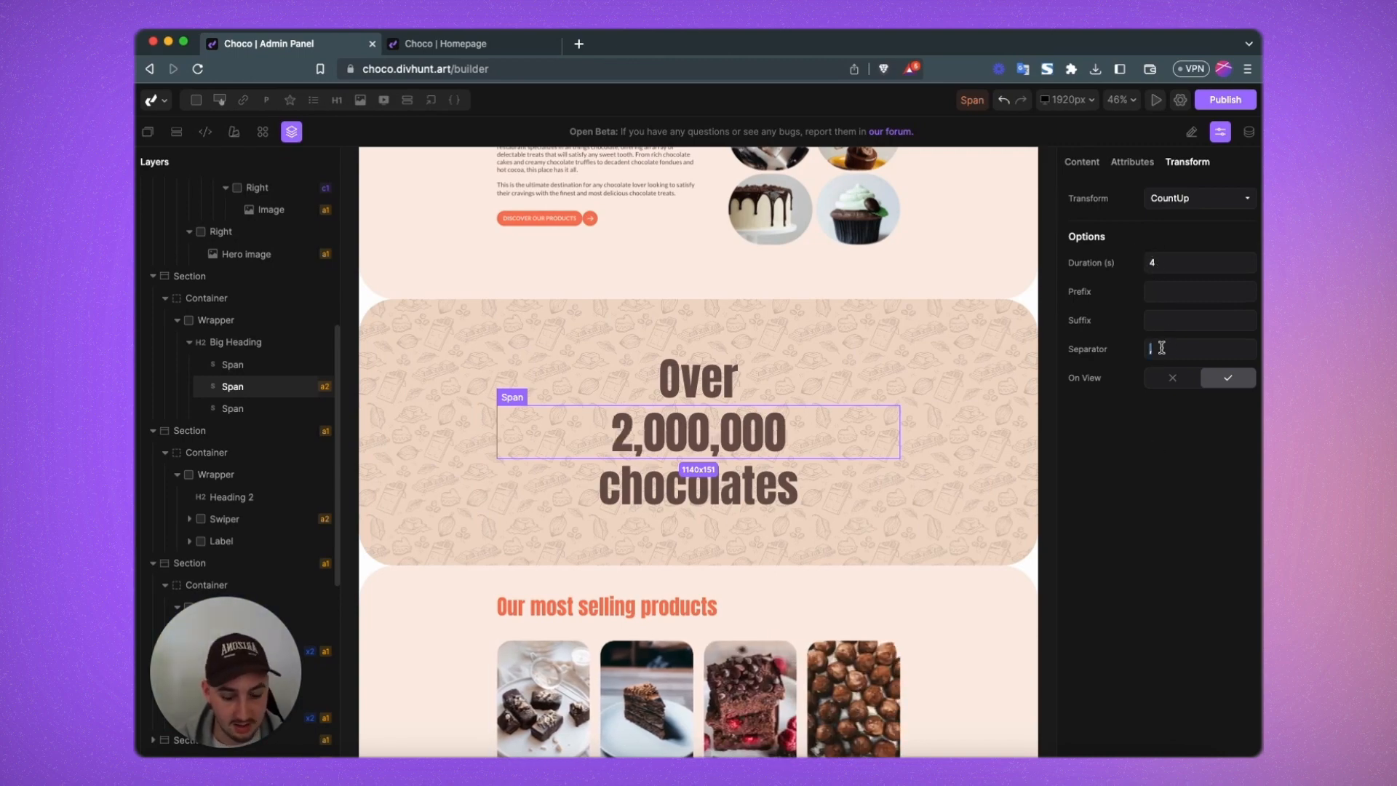
pyautogui.write('.')
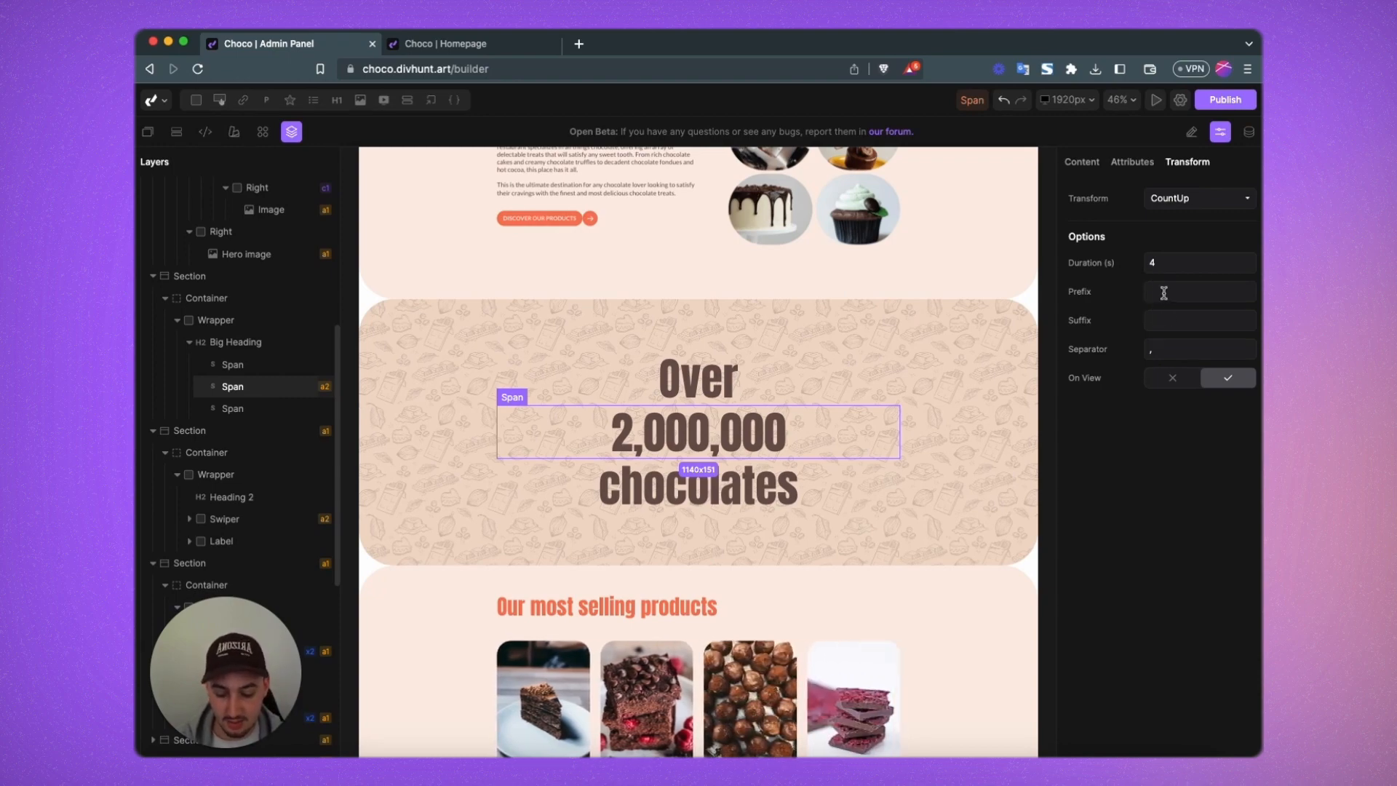
pyautogui.write('$')
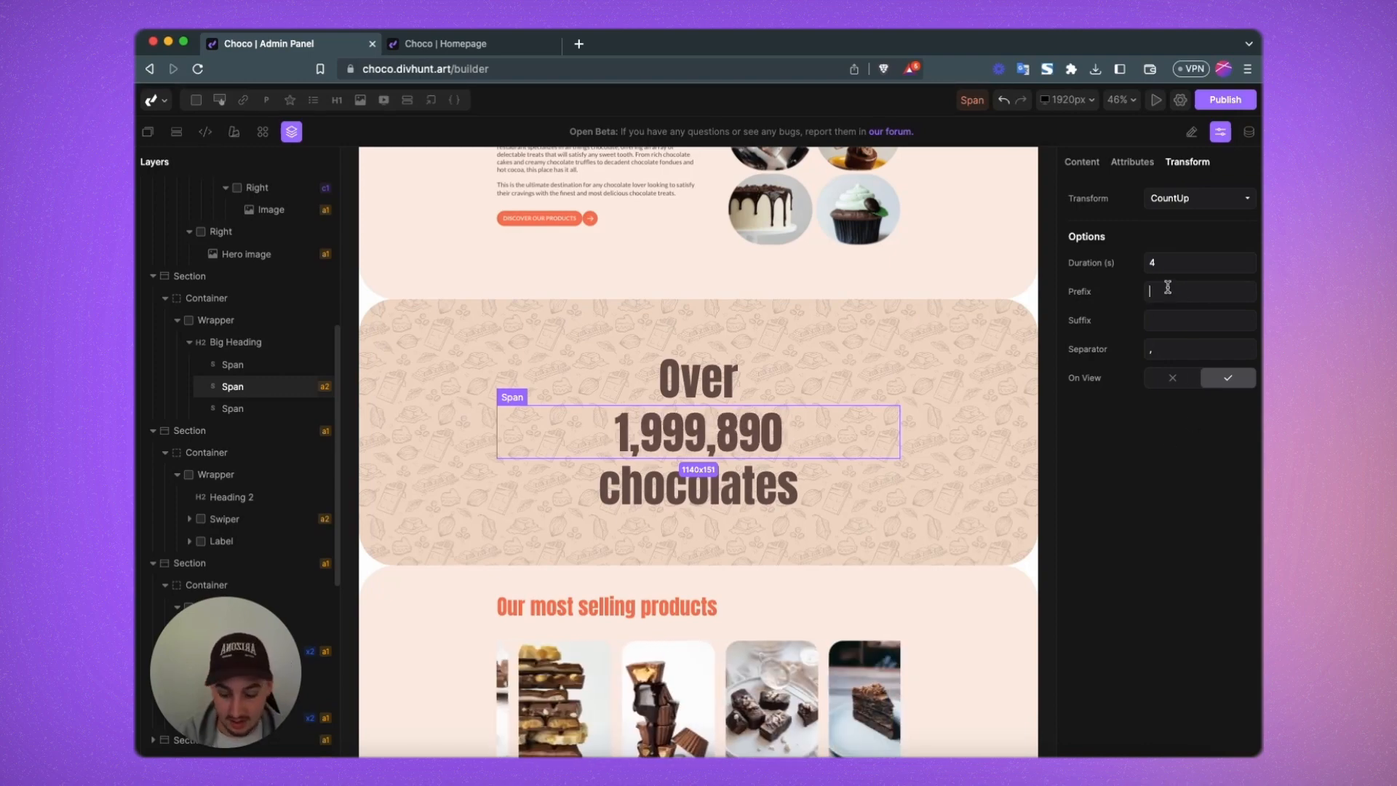
pyautogui.write('Dollars')
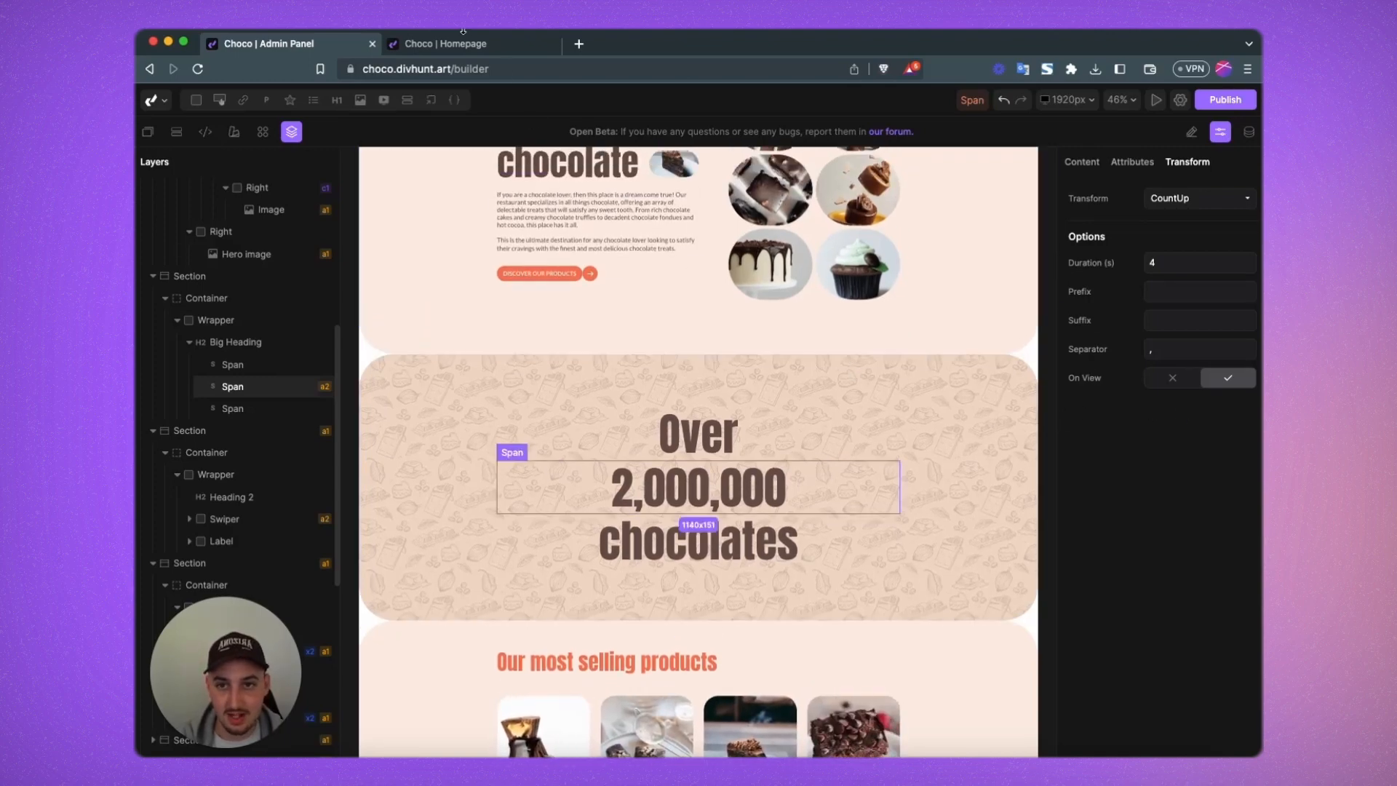
# - Scroll the live Choco homepage down to the 2,000,000 chocolates counter section
pyautogui.click(450, 44)
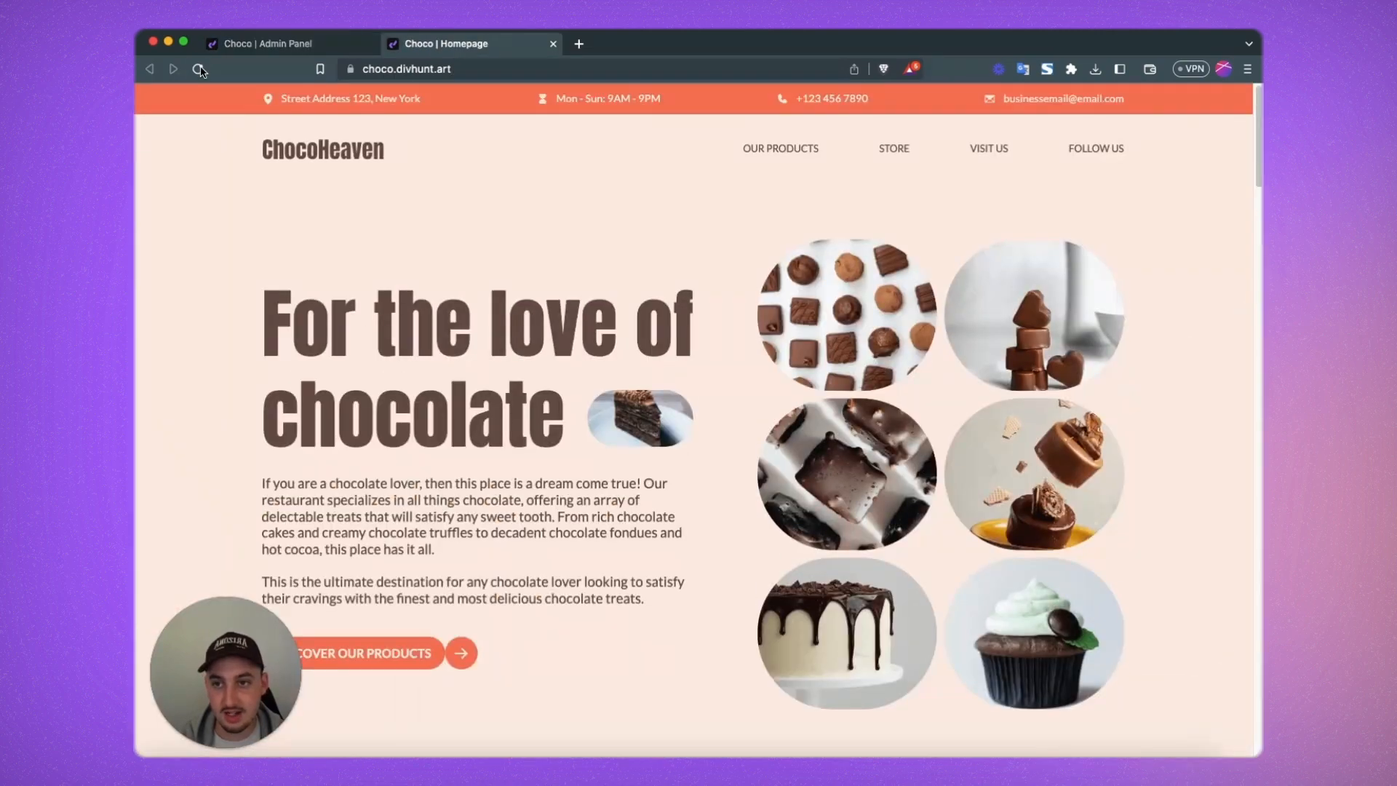
pyautogui.scroll(-3)
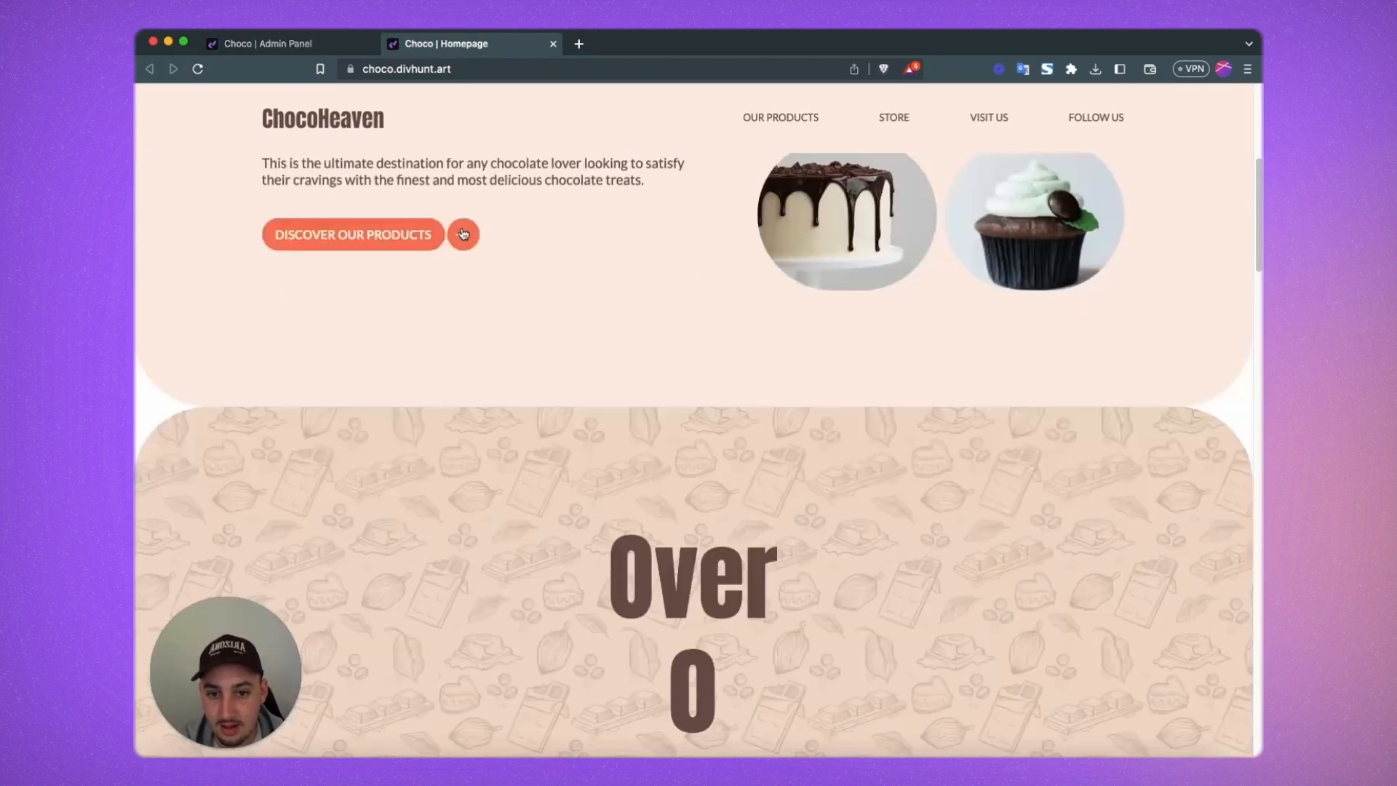
pyautogui.scroll(-3)
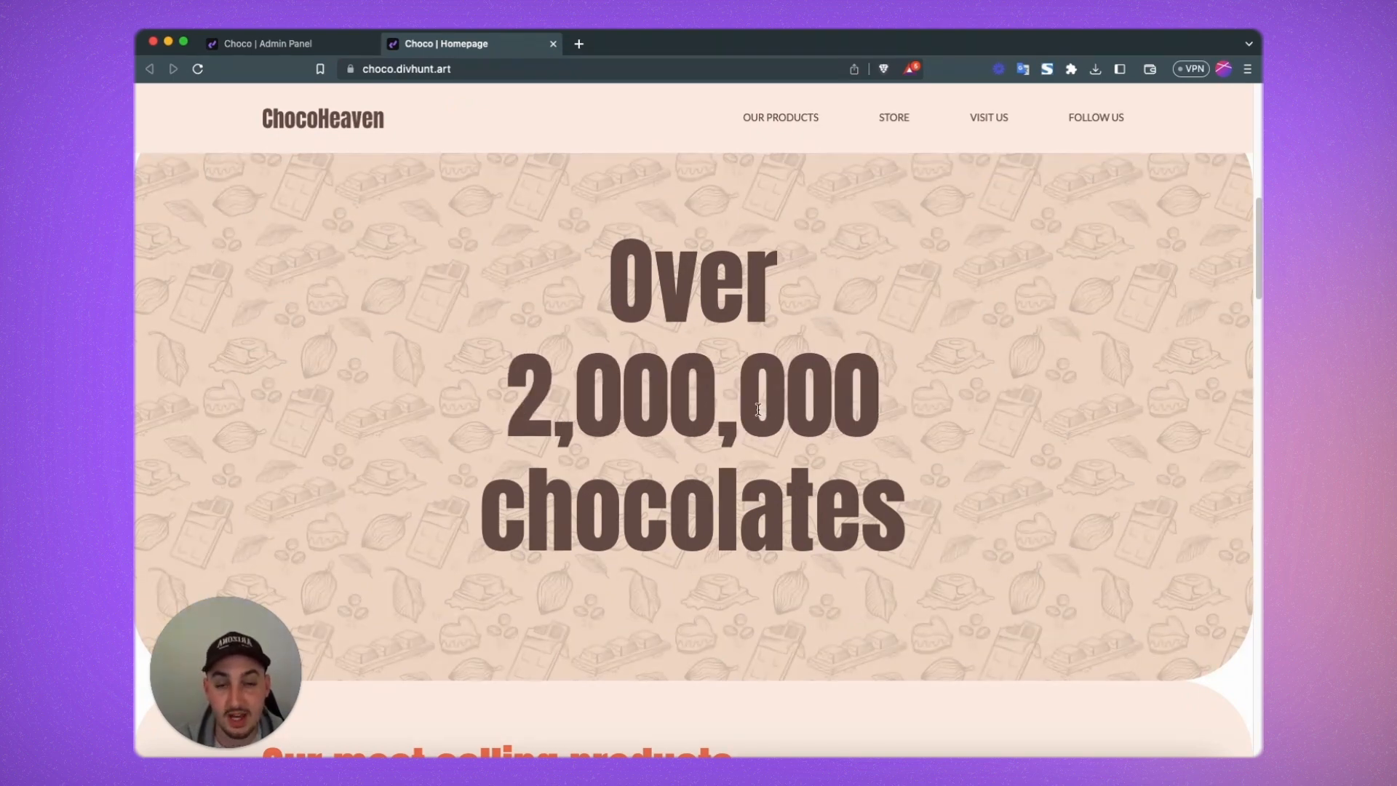
pyautogui.moveTo(136, 329)
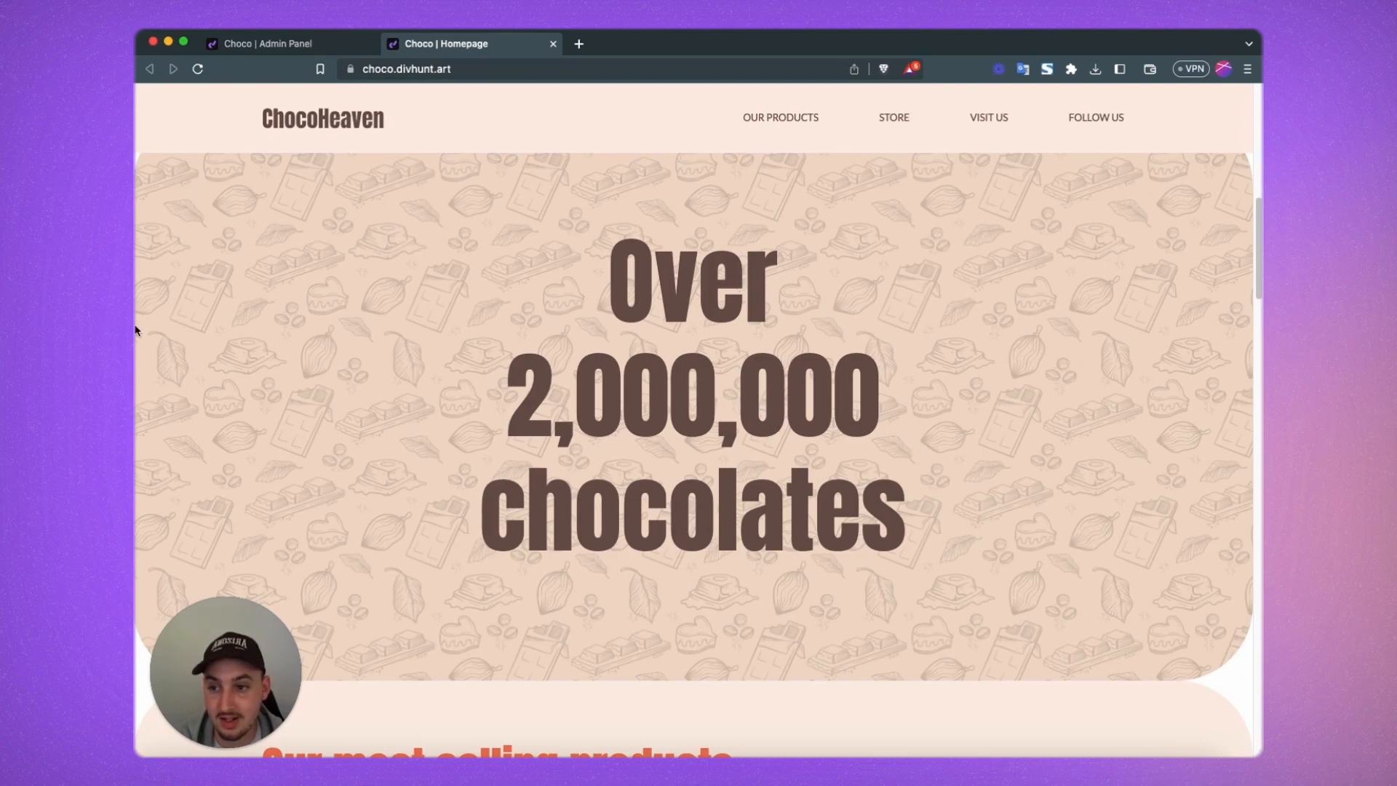